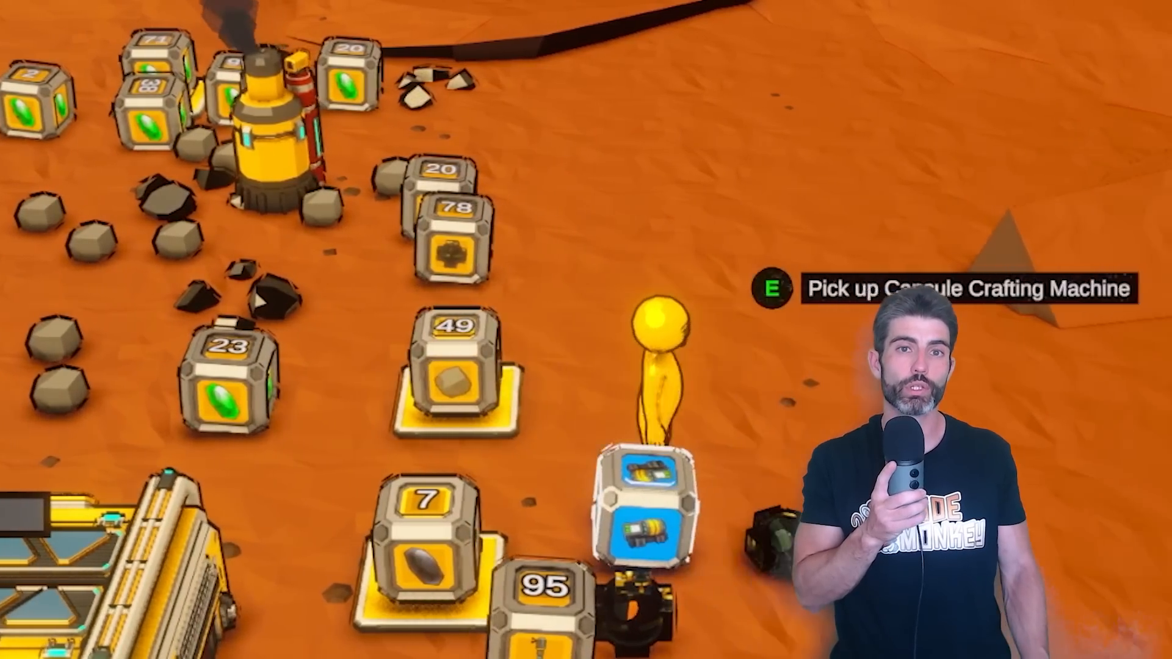
Attach the Network Manager component to the selected NetworkManager object via Add Component
key(e)
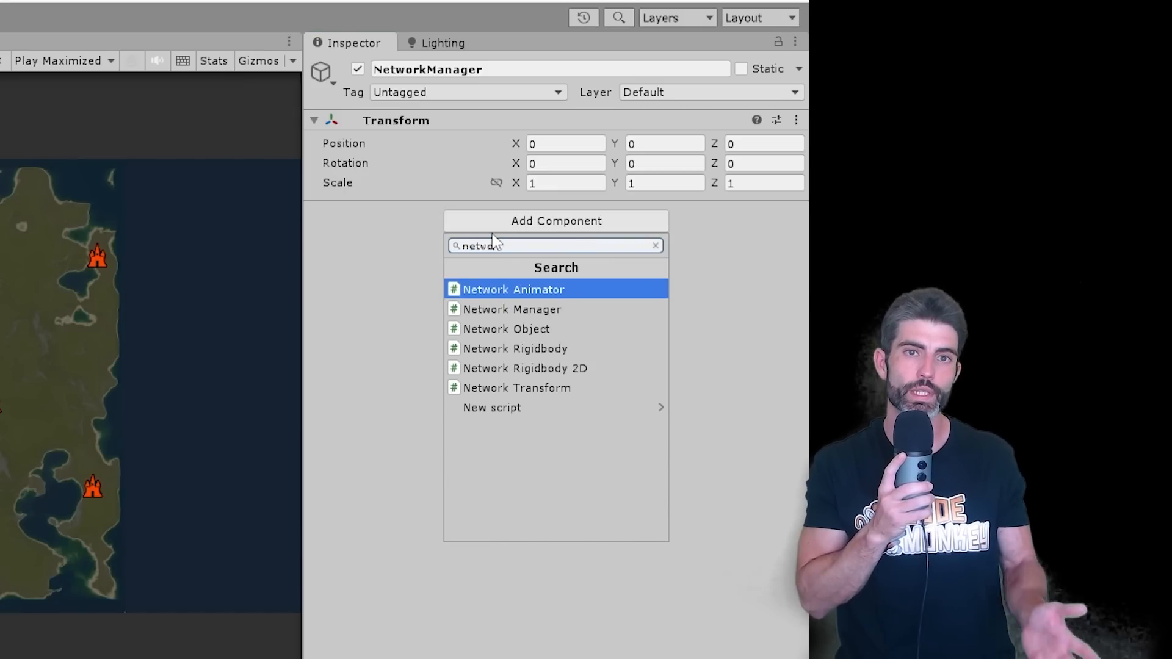
click(512, 309)
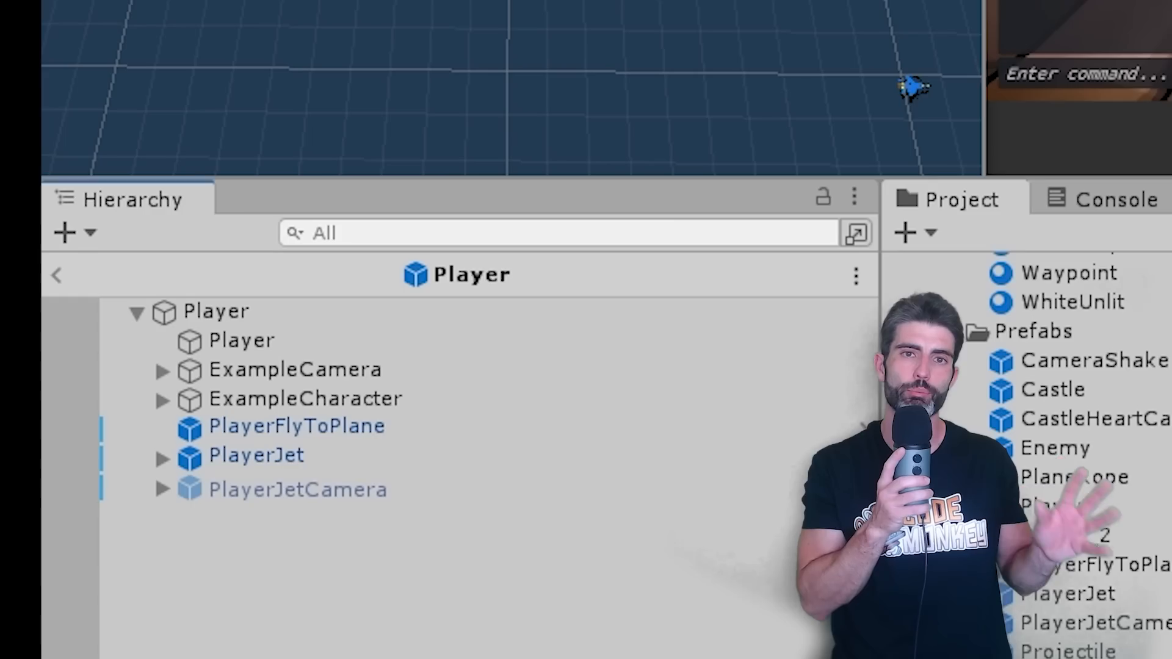
Select an object inside the Player prefab to view its settings in the Inspector
click(256, 455)
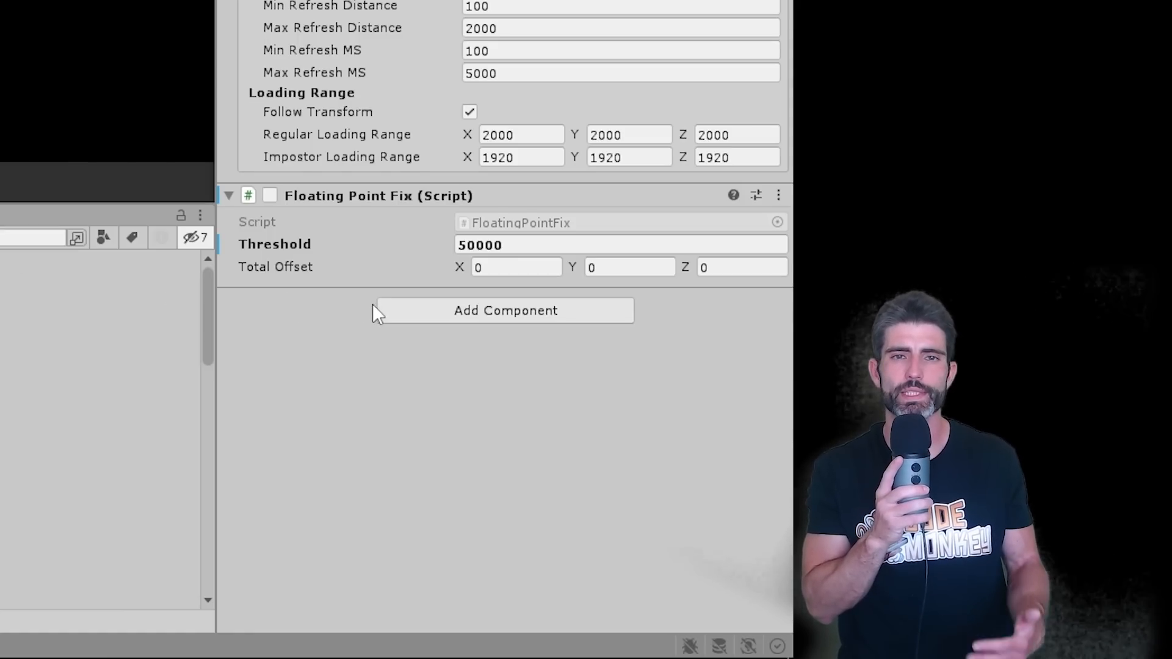
Add the Client Network Transform component to the player object
click(505, 310)
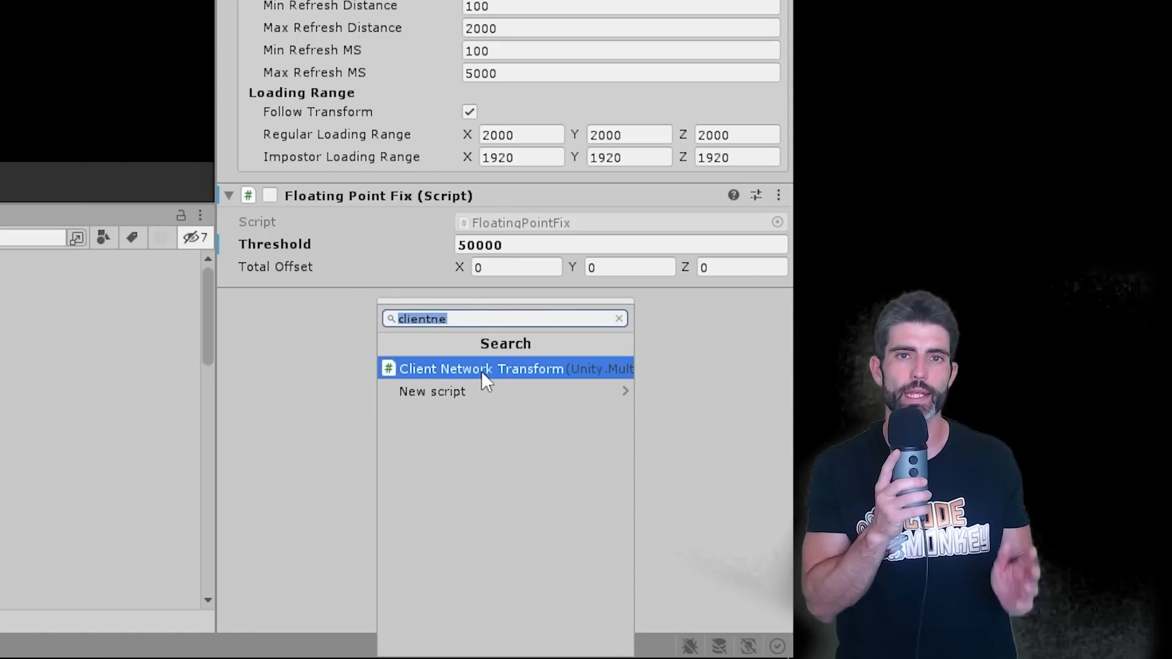
click(481, 368)
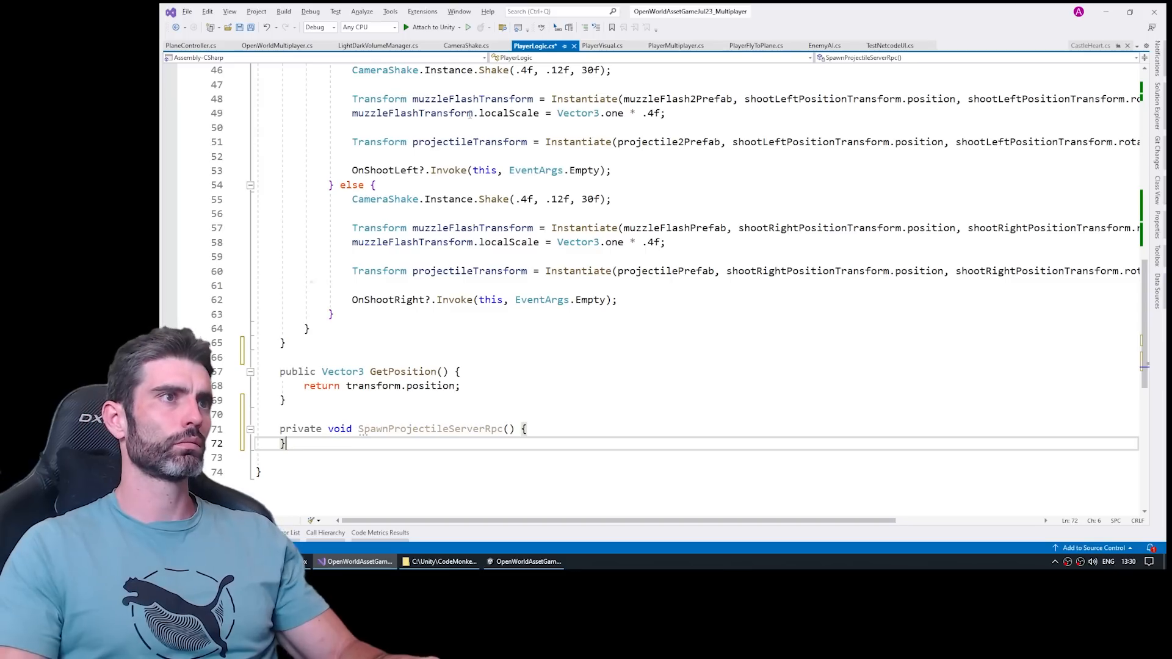
Start typing a [ServerRpc(RequireOwnership...)] attribute above SpawnProjectileServerRpc in PlayerLogic.cs
text([ServerRpc(req)
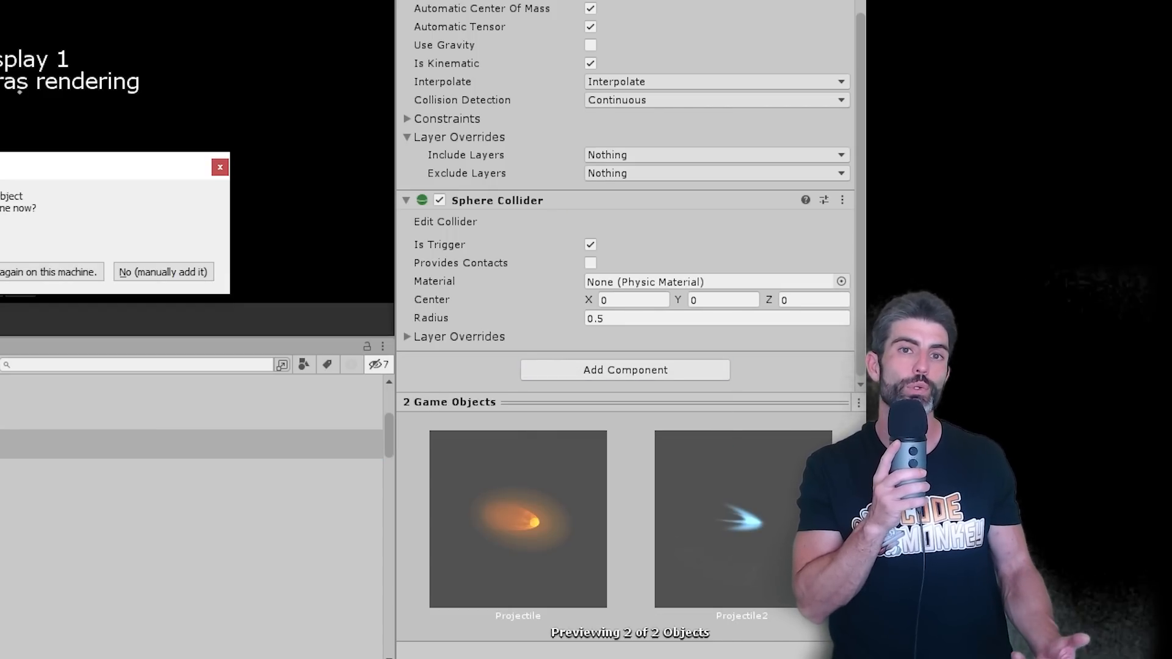
Add Netcode networking components to both Projectile and Projectile2 prefabs
click(623, 369)
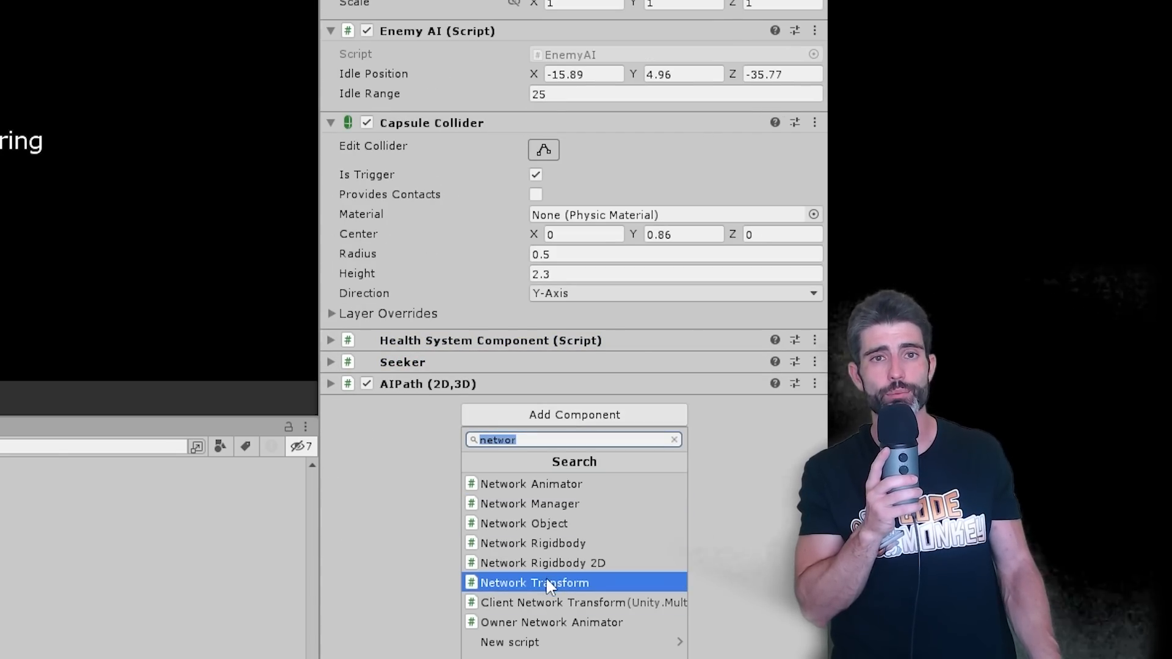
Add a Network Transform component to the Enemy AI object
click(533, 582)
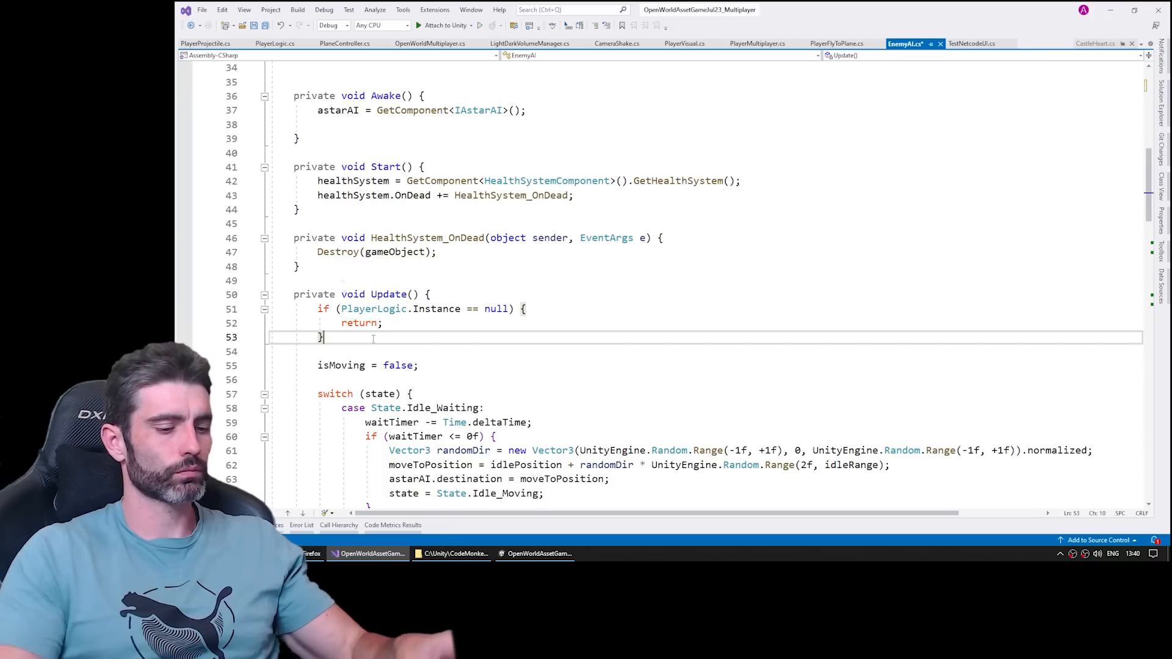
text(if (!IsOw)
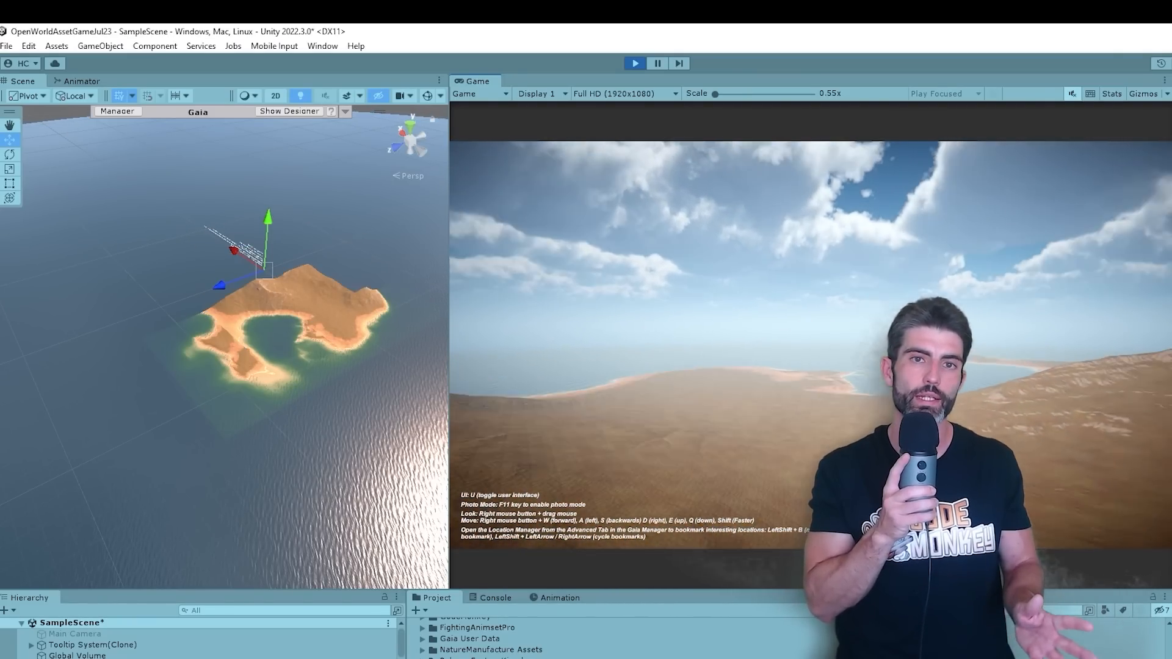
Type 'netw' while testing the game in the Game view
text(netw)
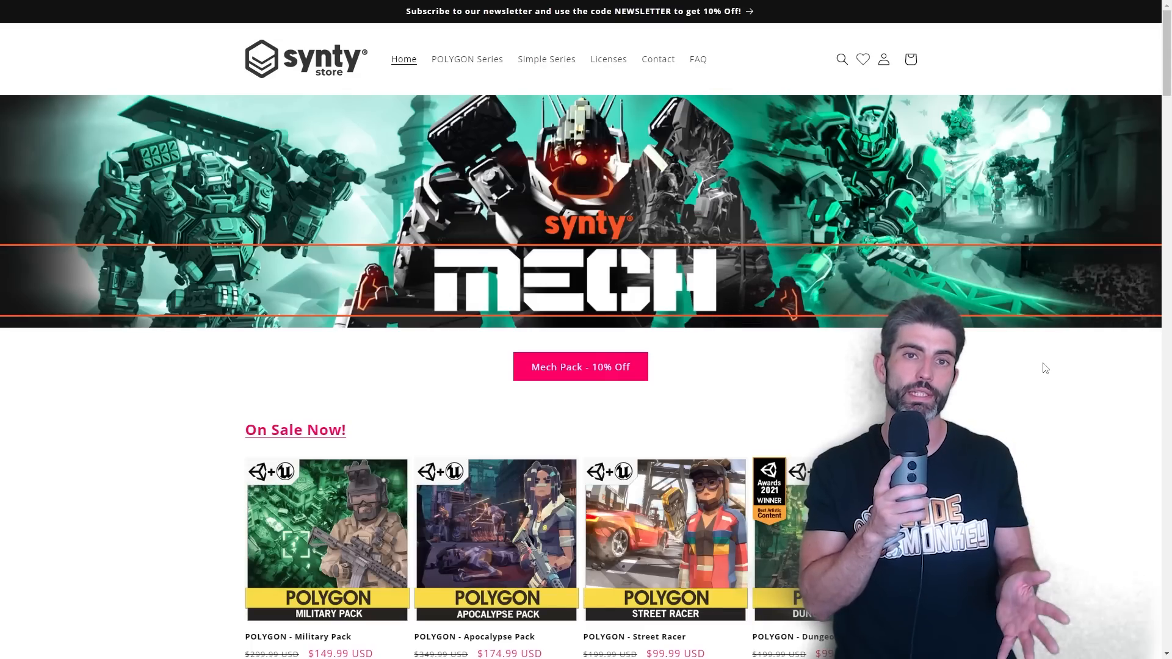
Scroll down the Synty store homepage through the On Sale and Best of POLYGON packs
scroll(down, 3)
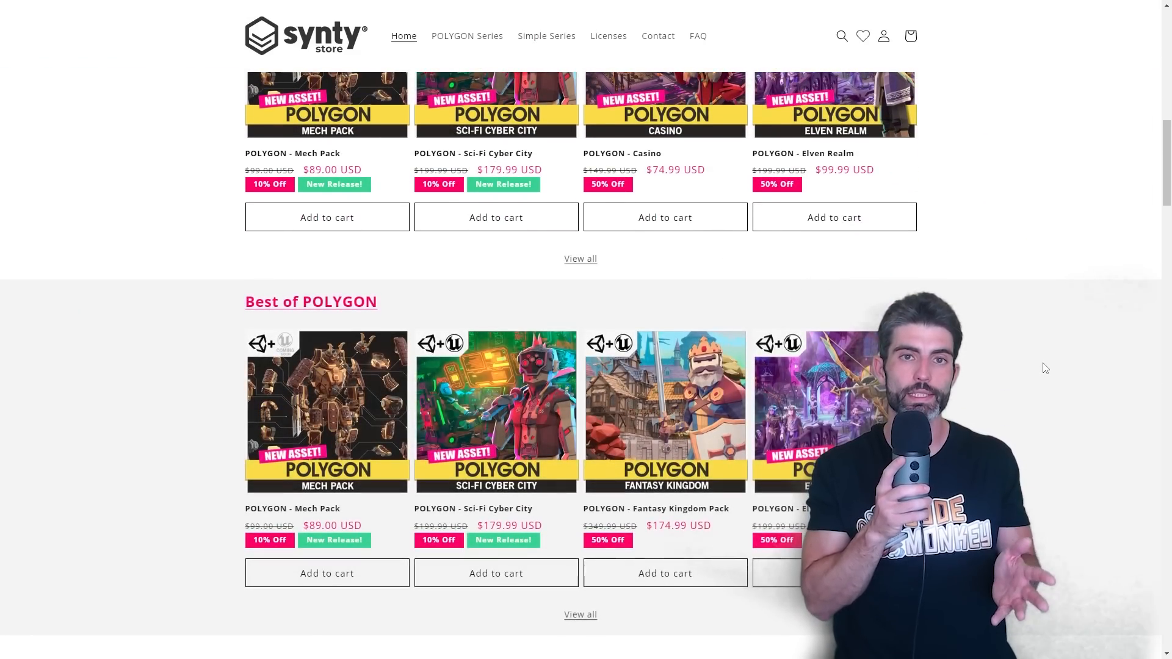